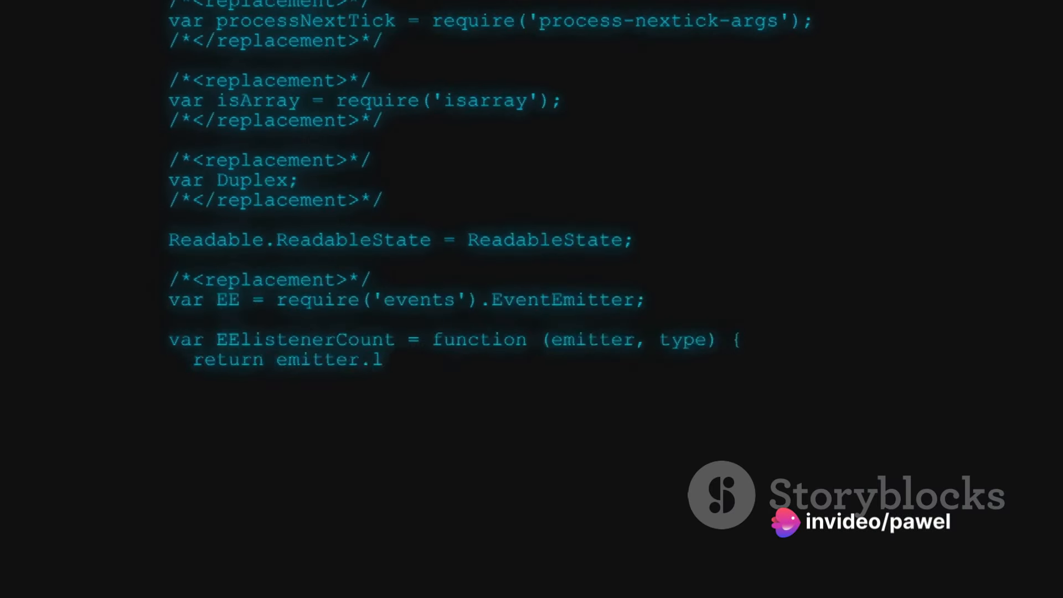
pyautogui.scroll(-3)
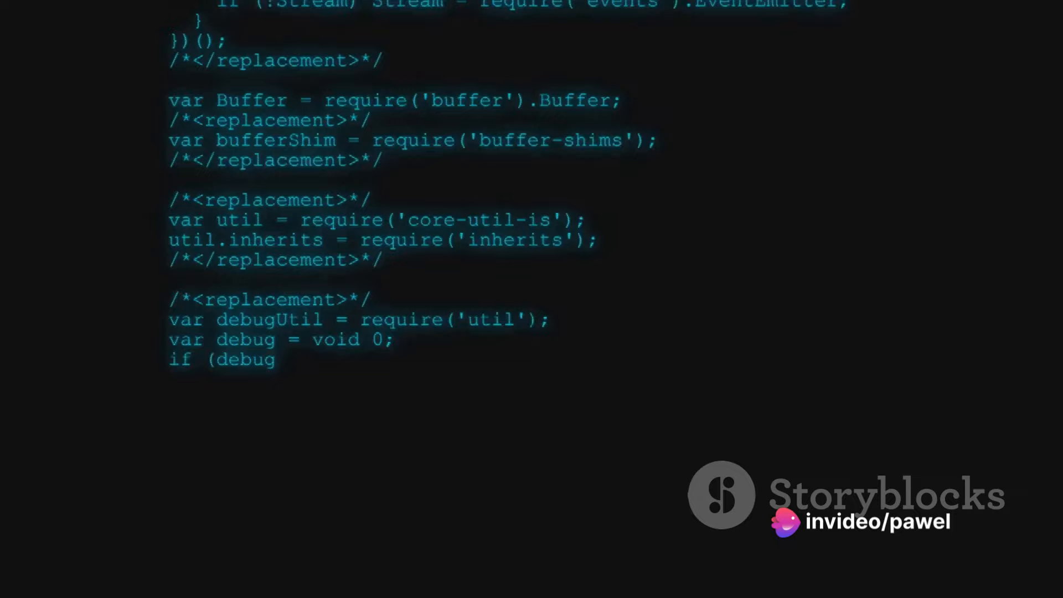
pyautogui.scroll(-3)
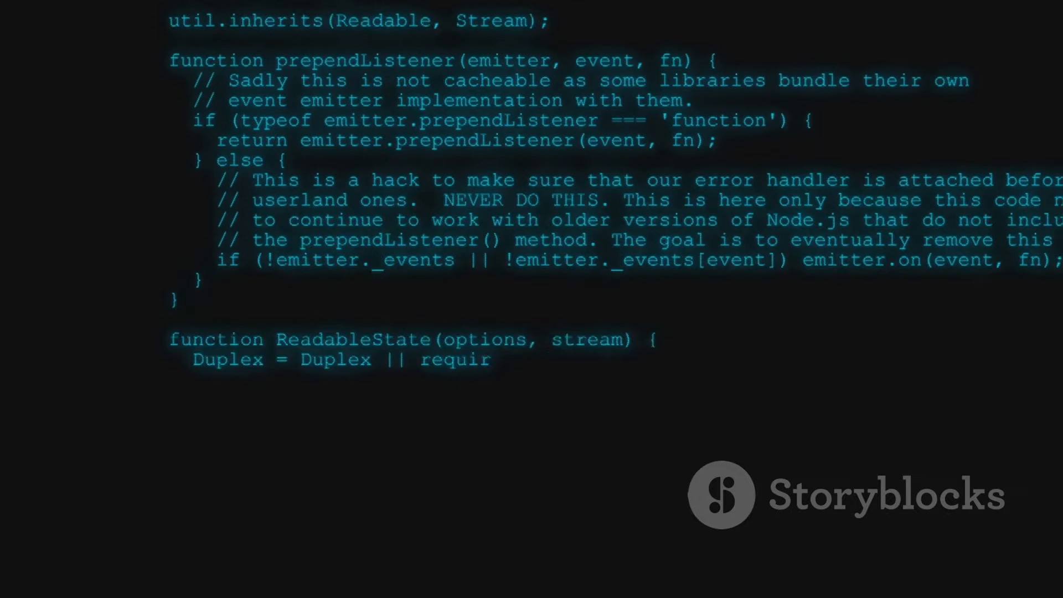
pyautogui.scroll(-3)
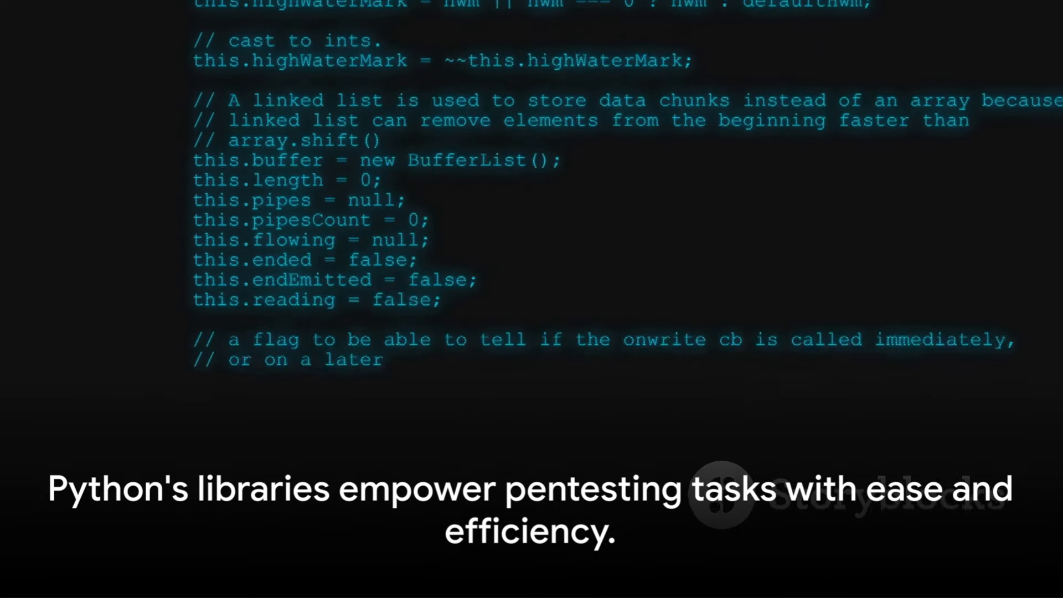
pyautogui.scroll(-3)
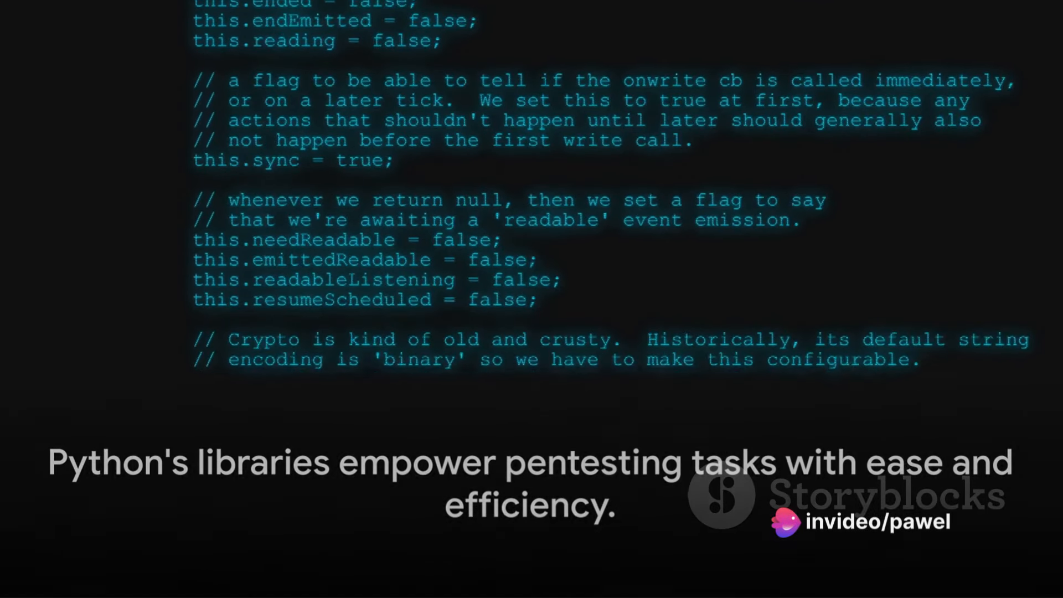